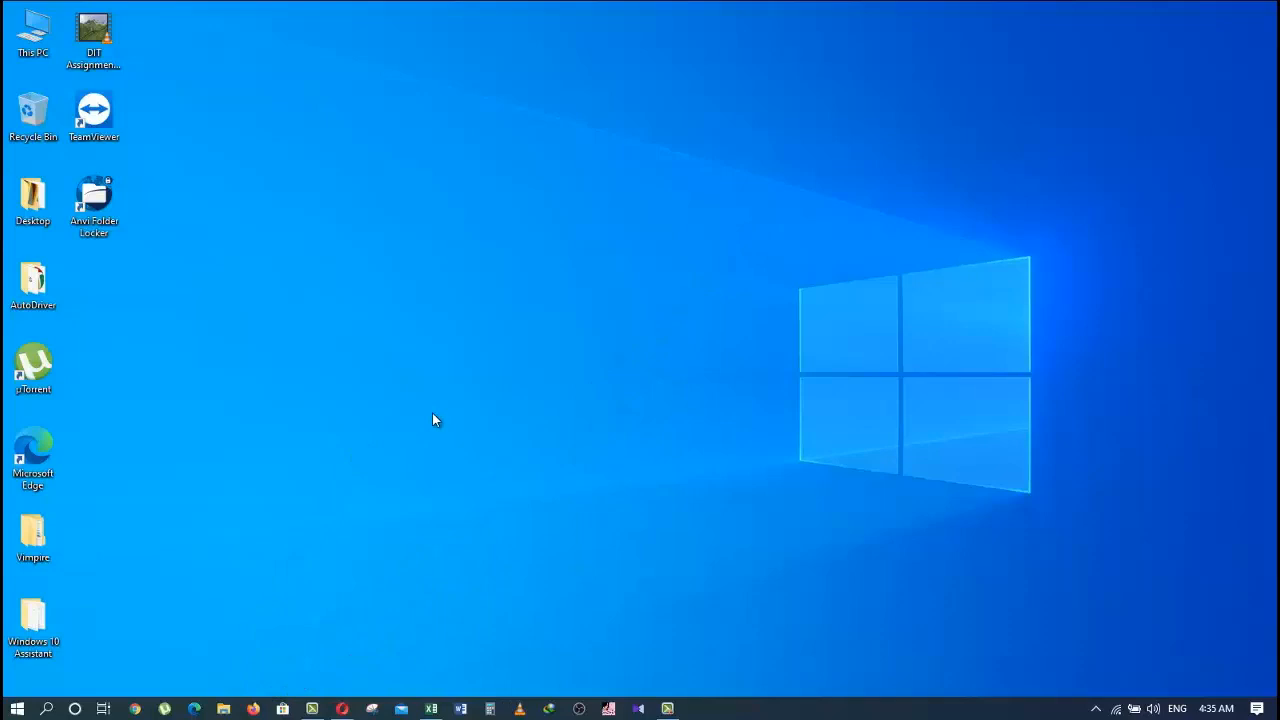
mouse_move(508, 393)
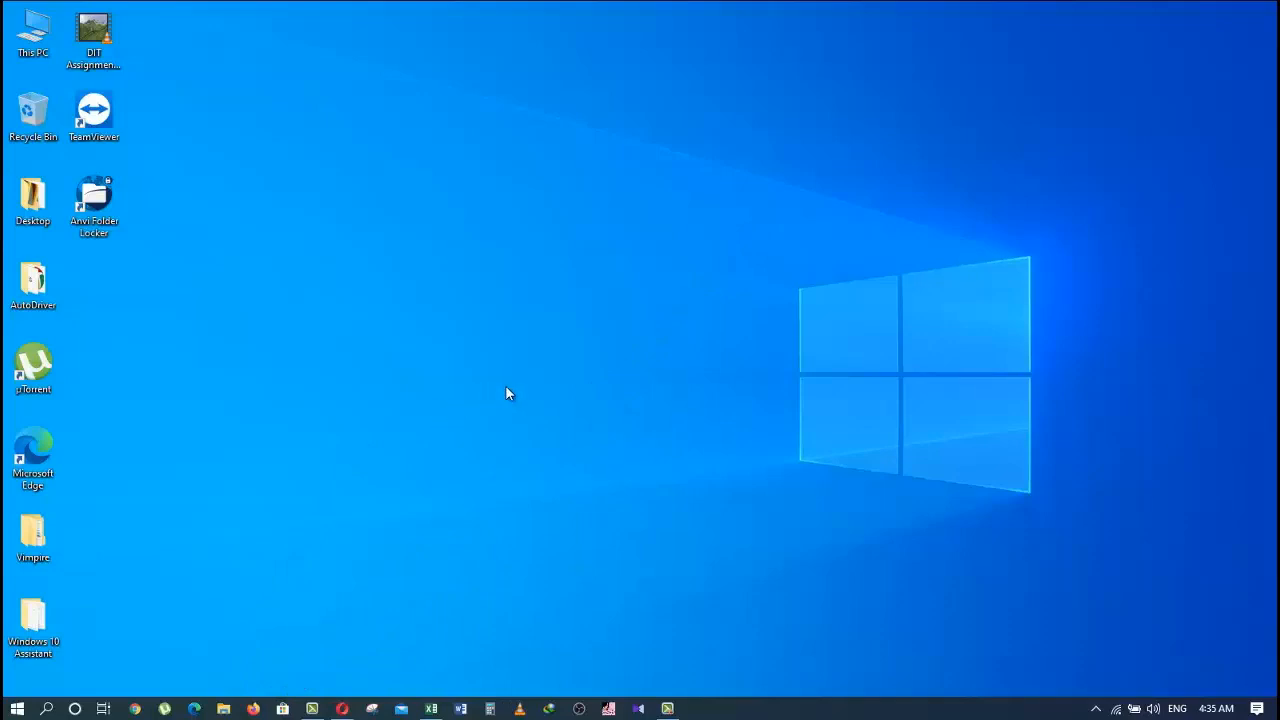
mouse_move(505, 392)
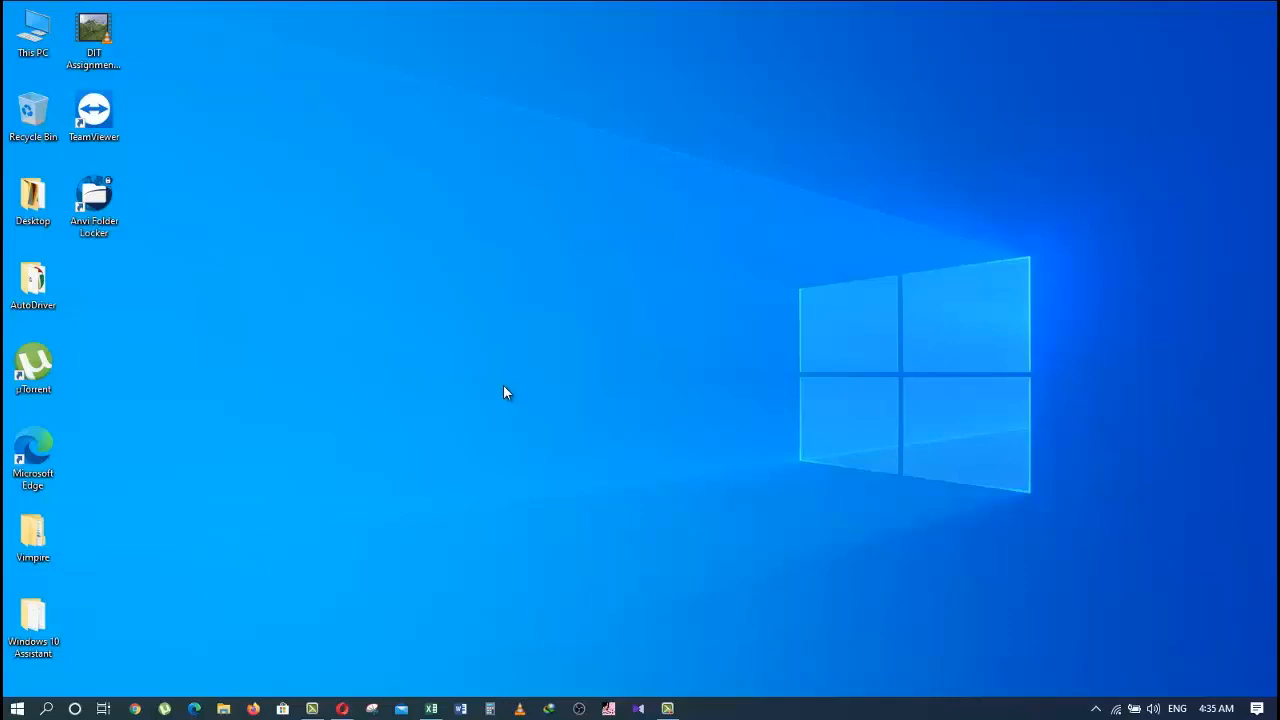
mouse_move(505, 391)
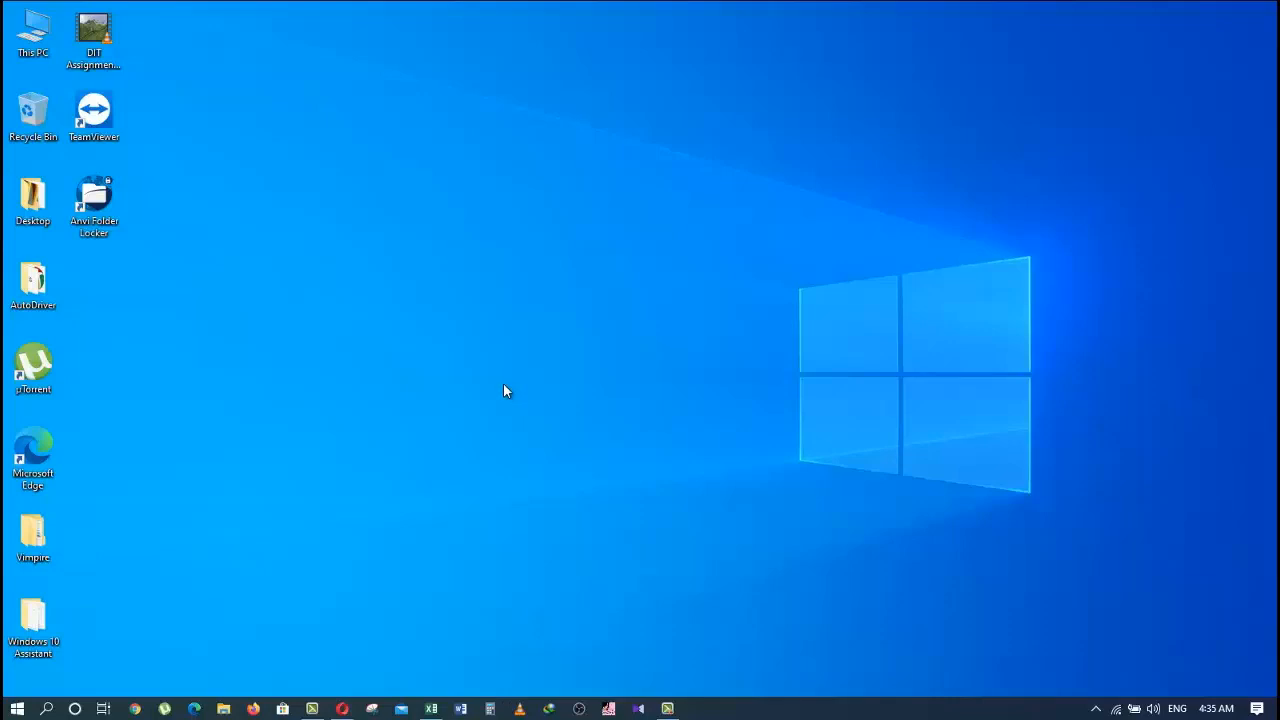
mouse_move(458, 540)
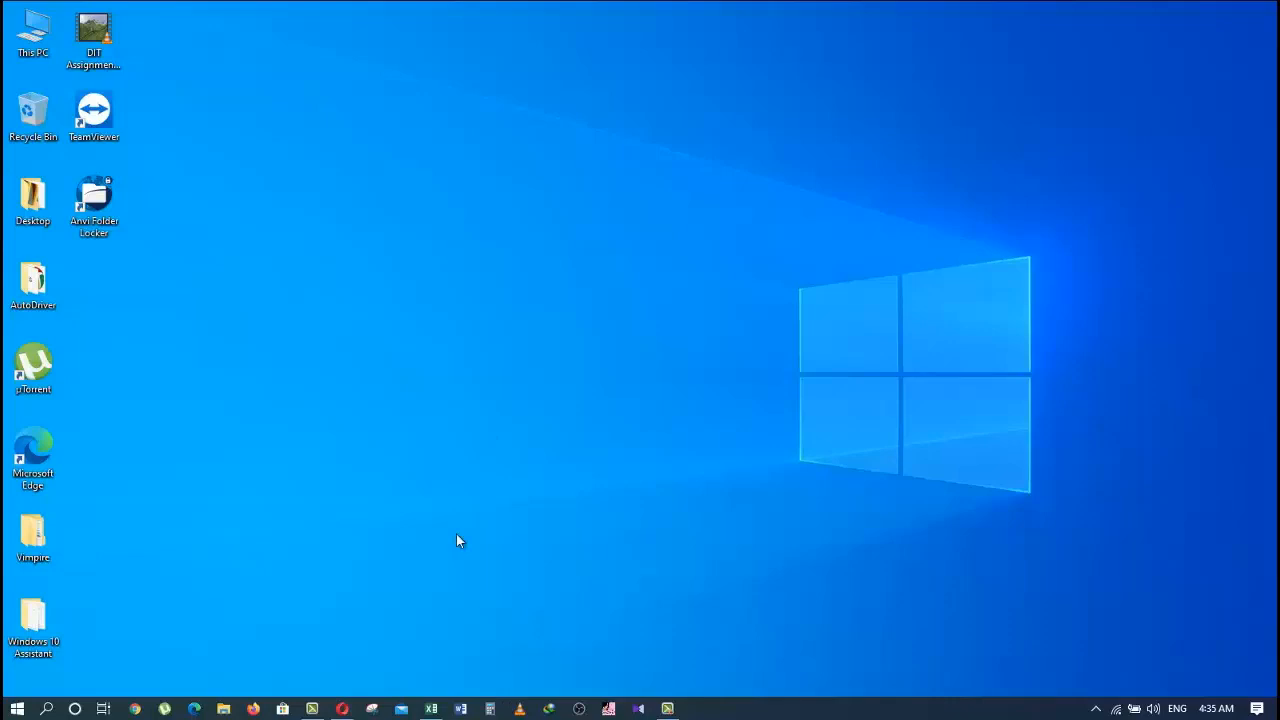
mouse_move(447, 665)
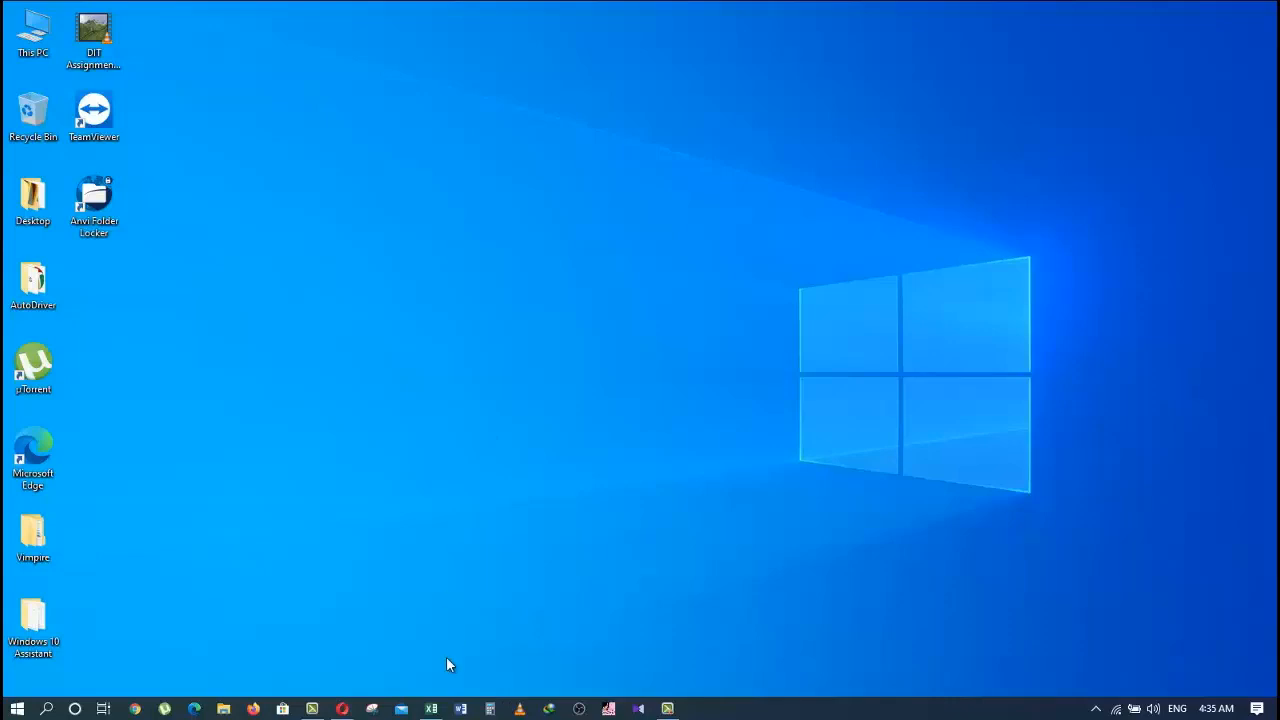
Open a blank Excel workbook and type headers No, Name and 'Last na' in row 1.
left_click(33, 535)
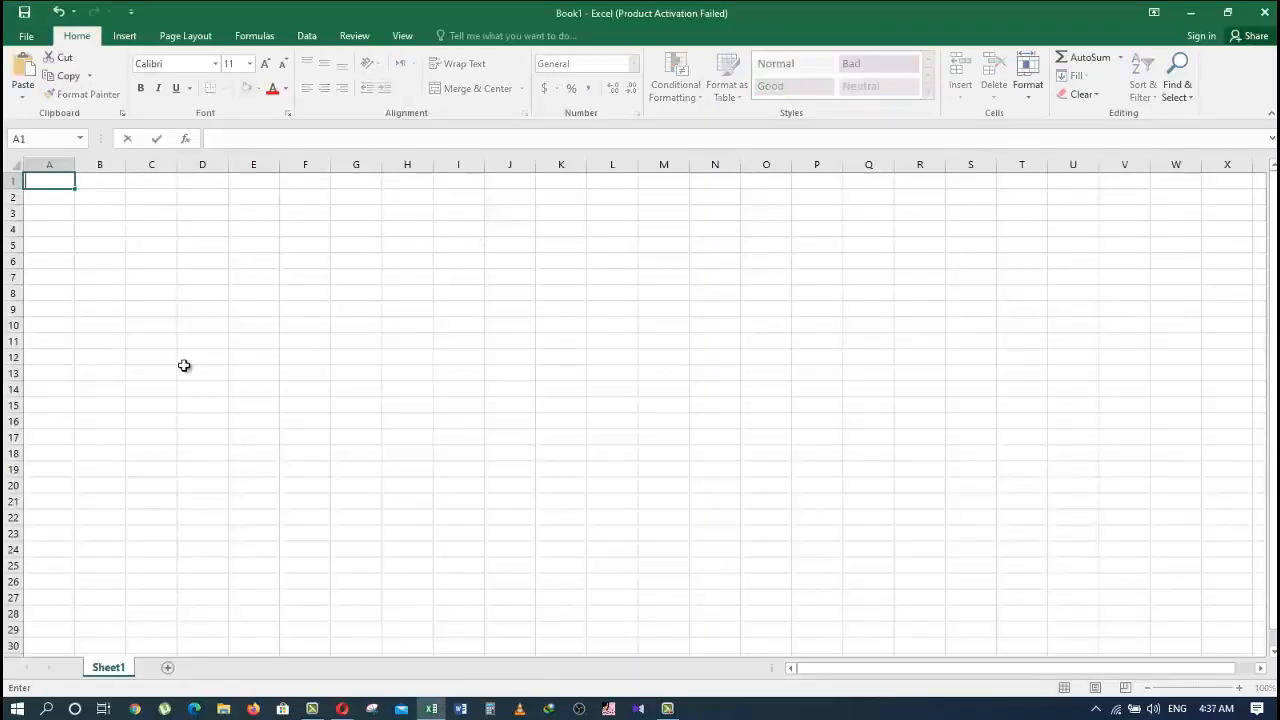
type("No")
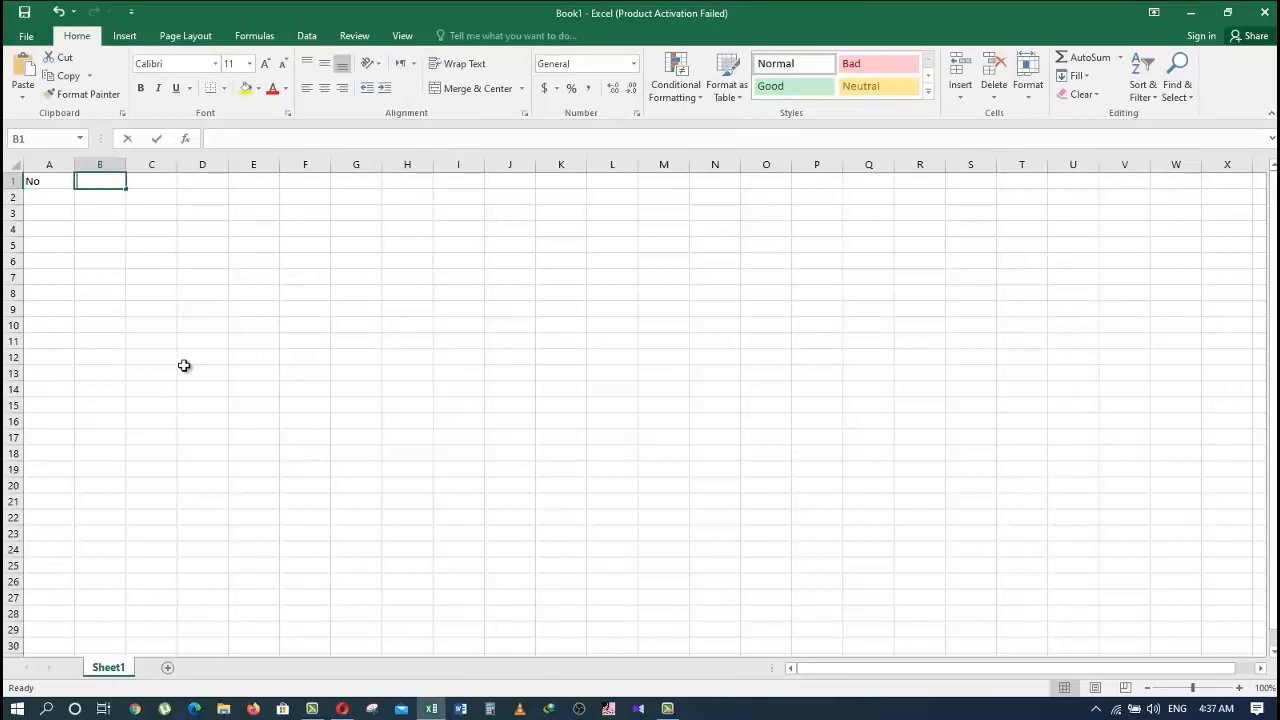
type("Last na")
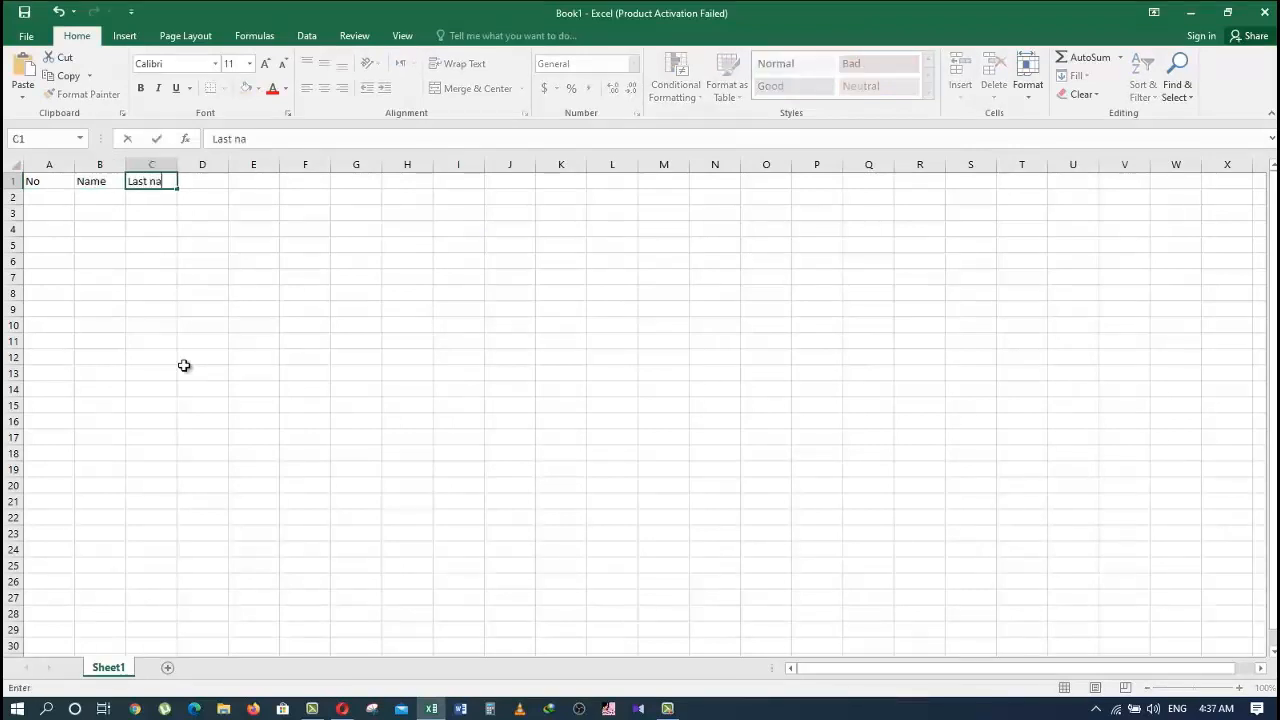
Finish the Last name header and reach the Save As page via the Quick Access Save icon.
left_click(26, 36)
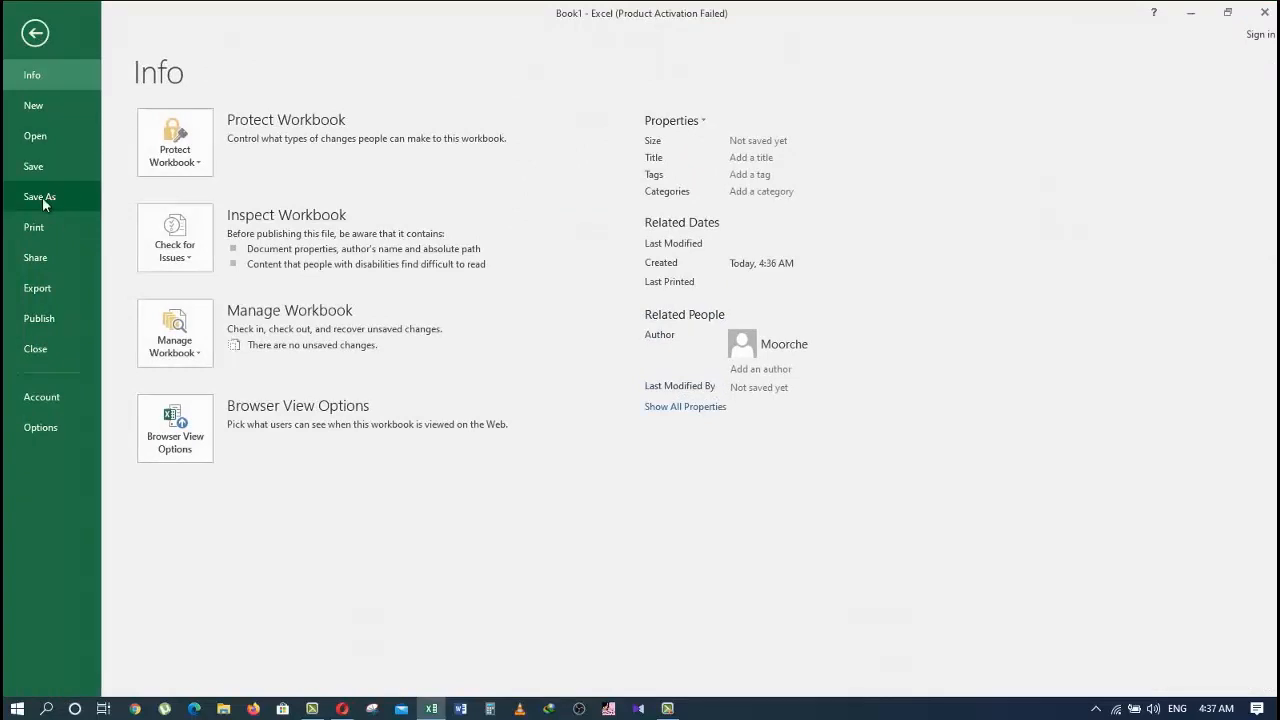
left_click(40, 196)
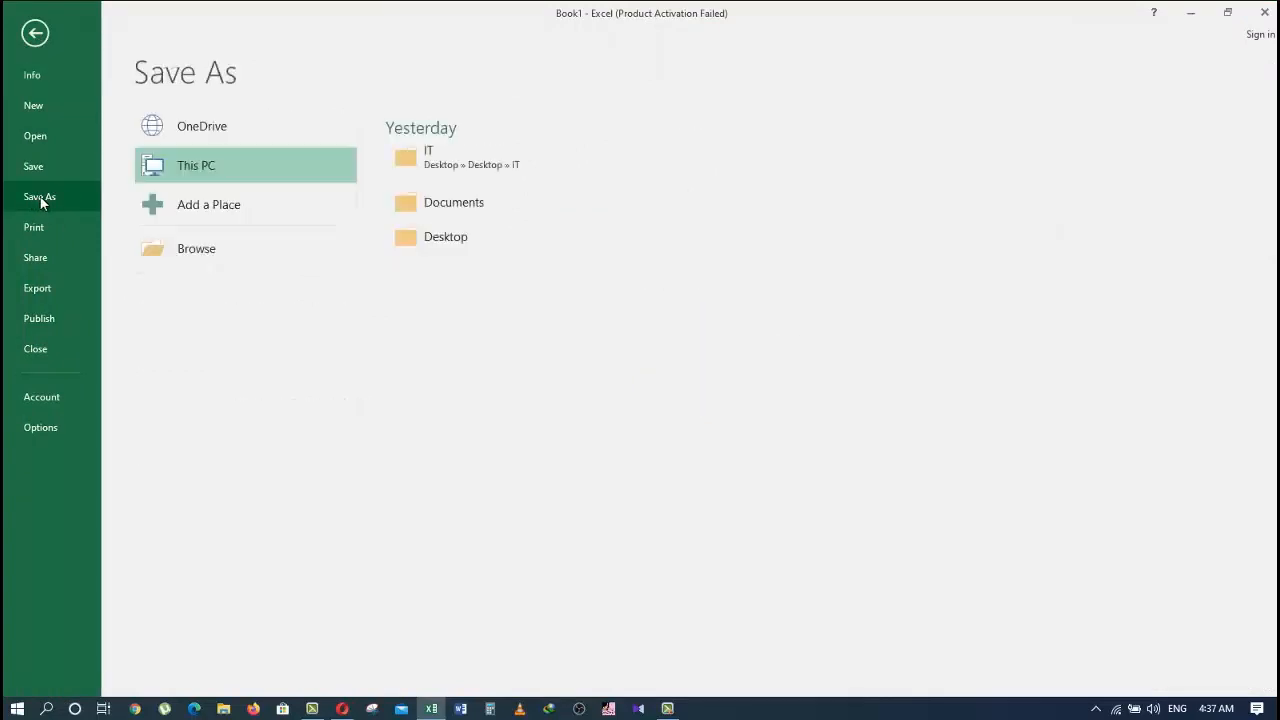
left_click(35, 33)
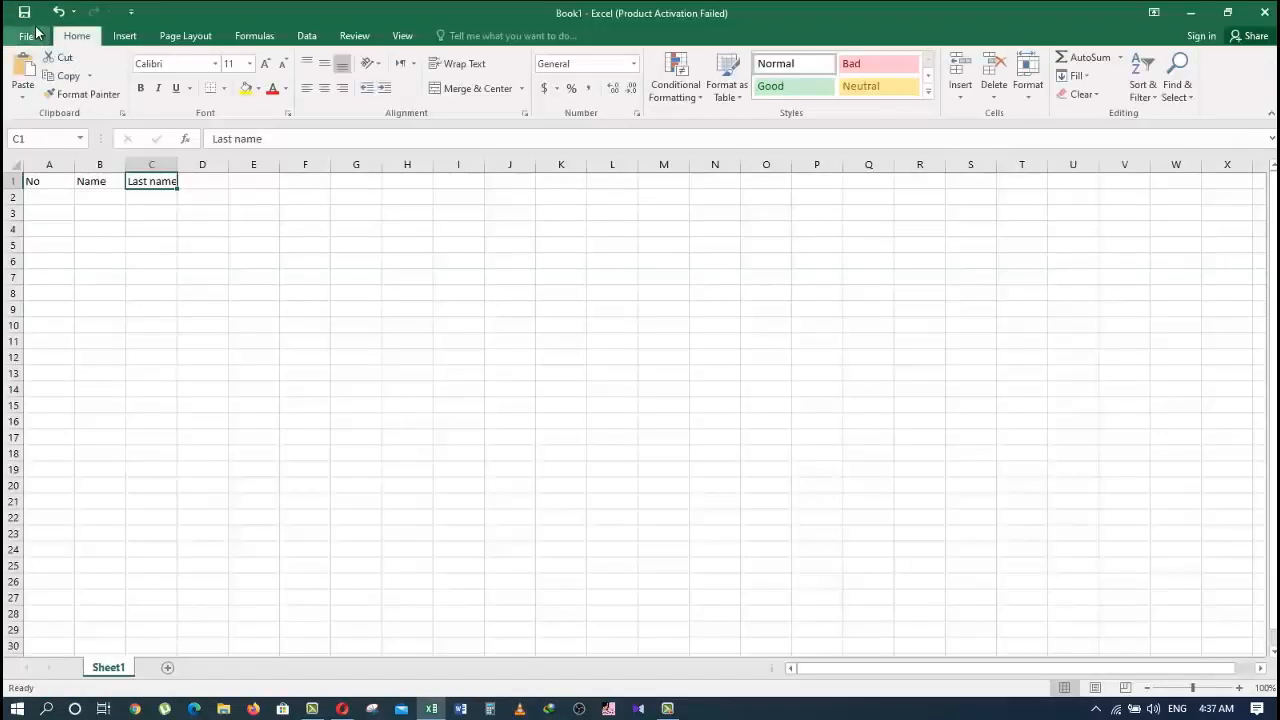
mouse_move(24, 11)
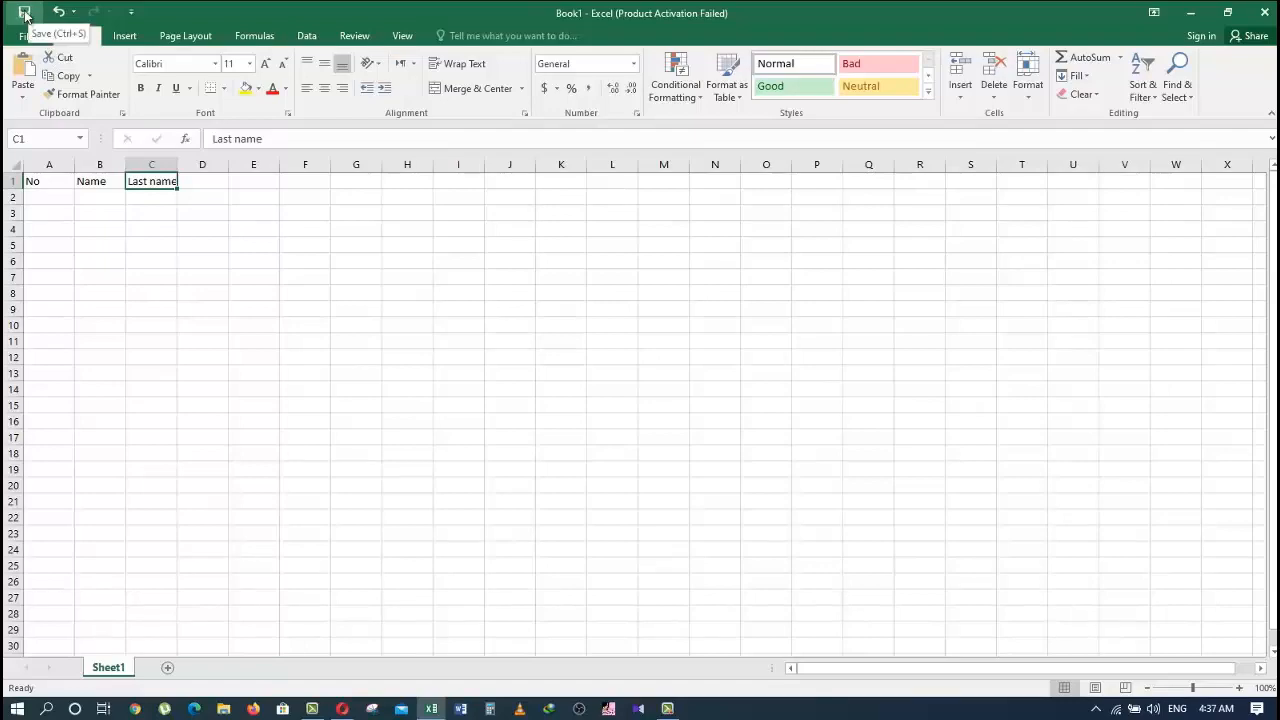
left_click(24, 11)
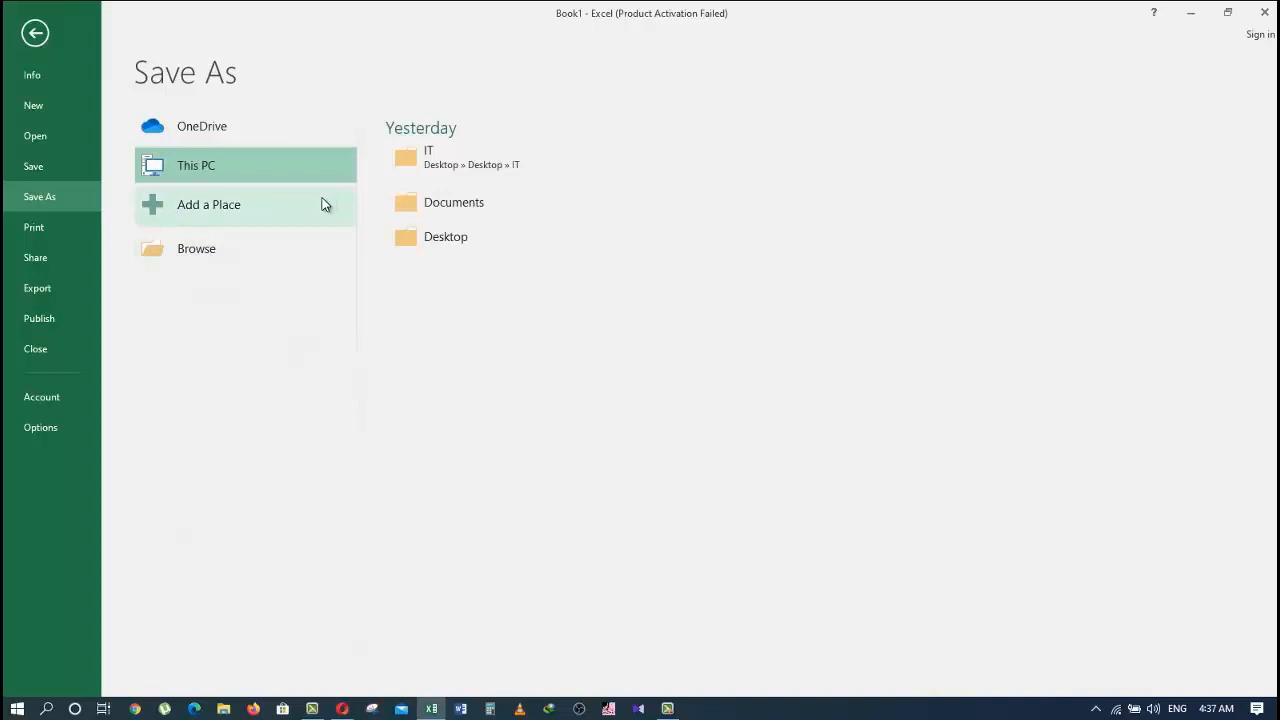
mouse_move(515, 156)
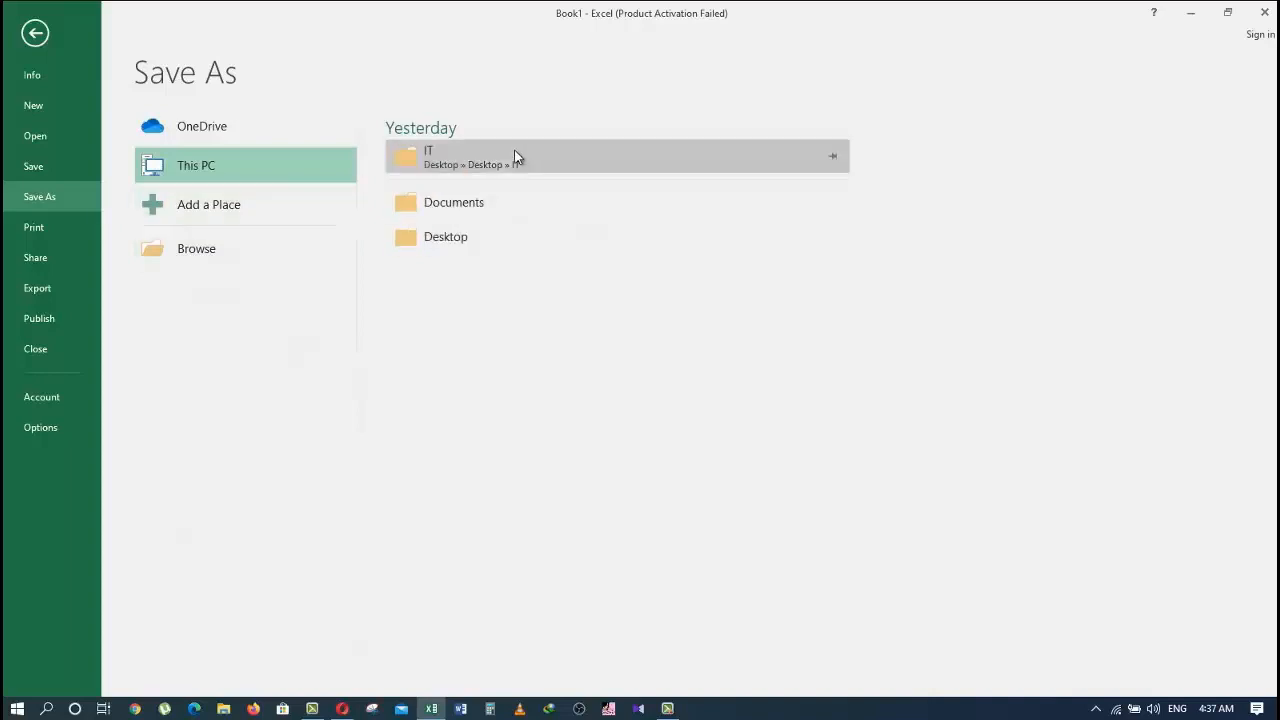
mouse_move(460, 280)
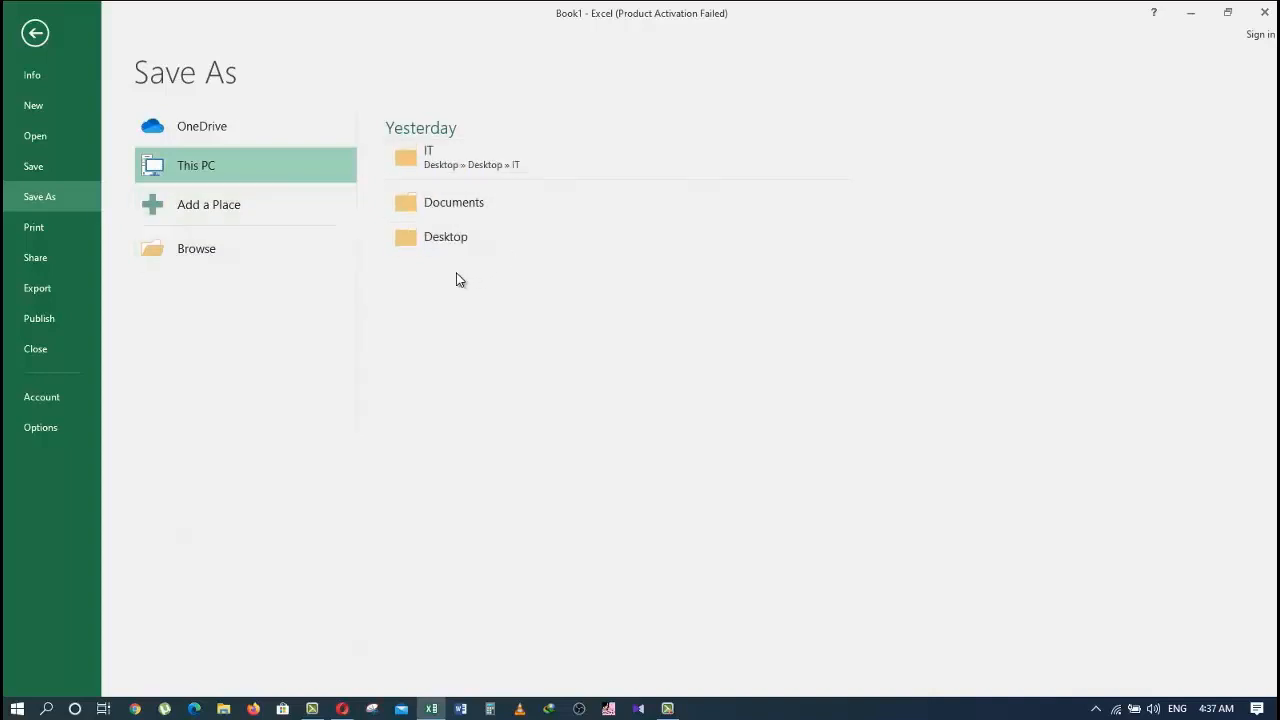
mouse_move(265, 300)
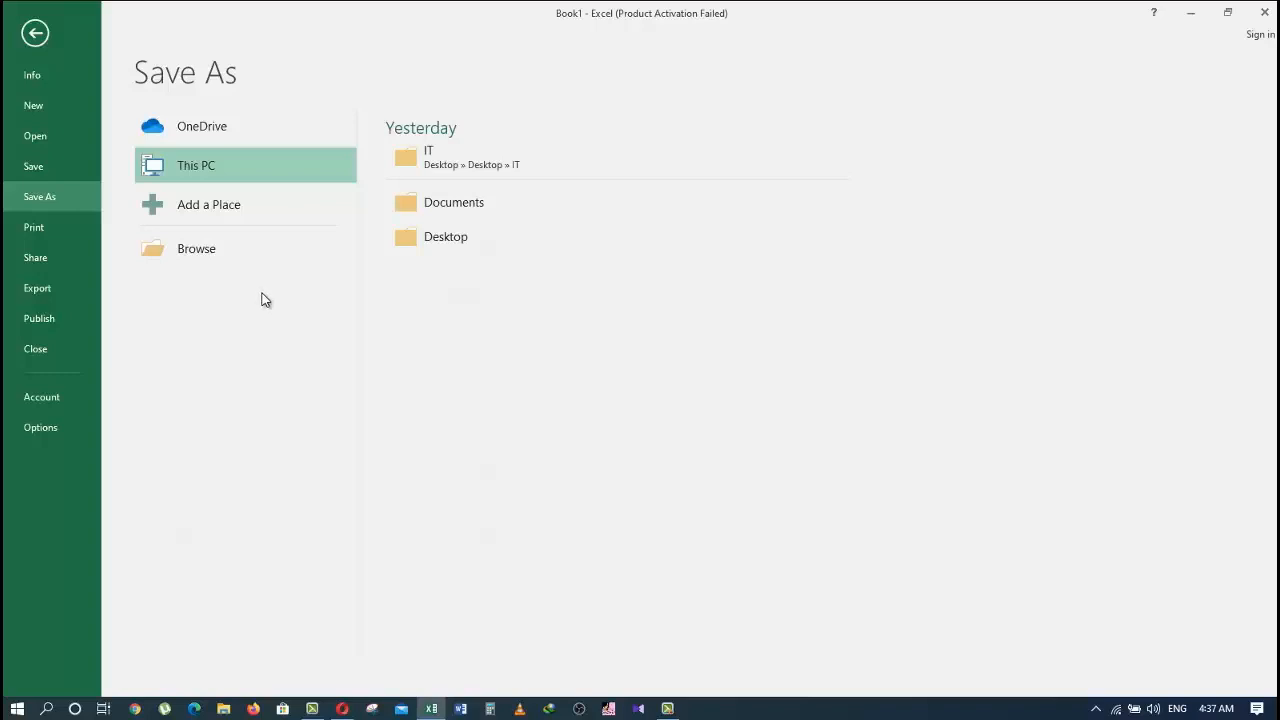
mouse_move(273, 291)
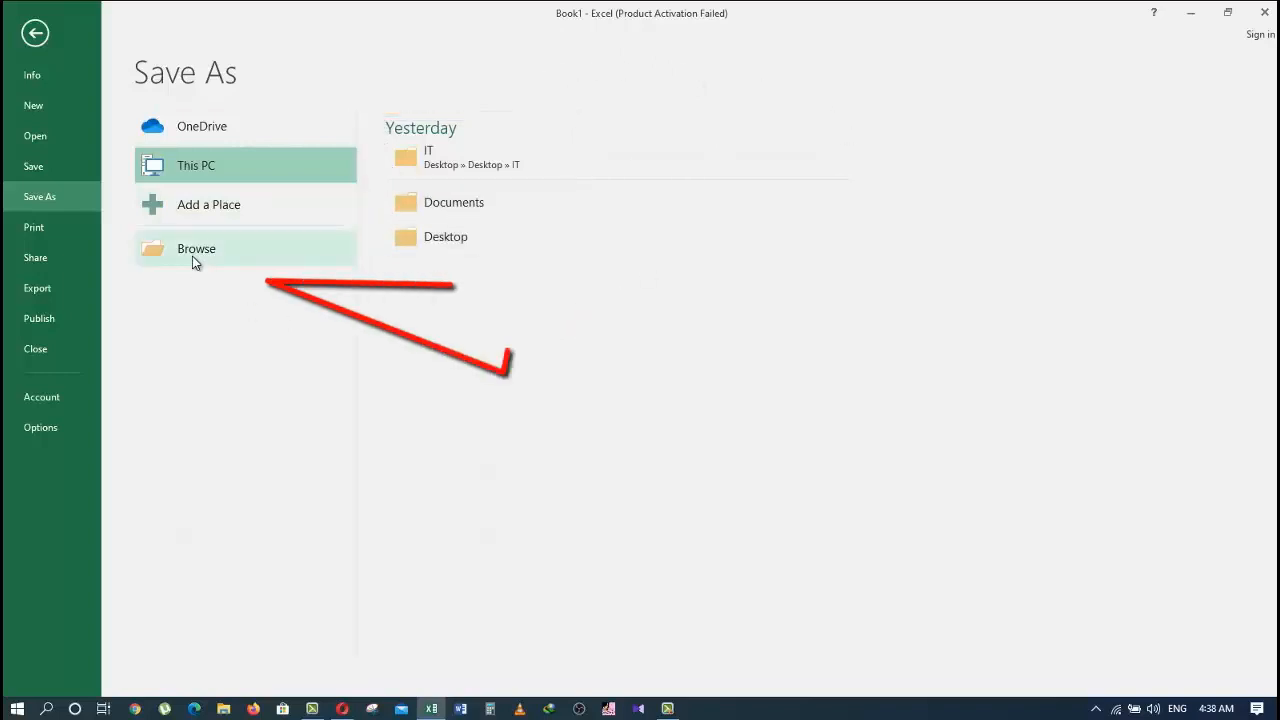
Save the workbook as Book1.xlsx into the Learning folder under Quick access.
left_click(196, 248)
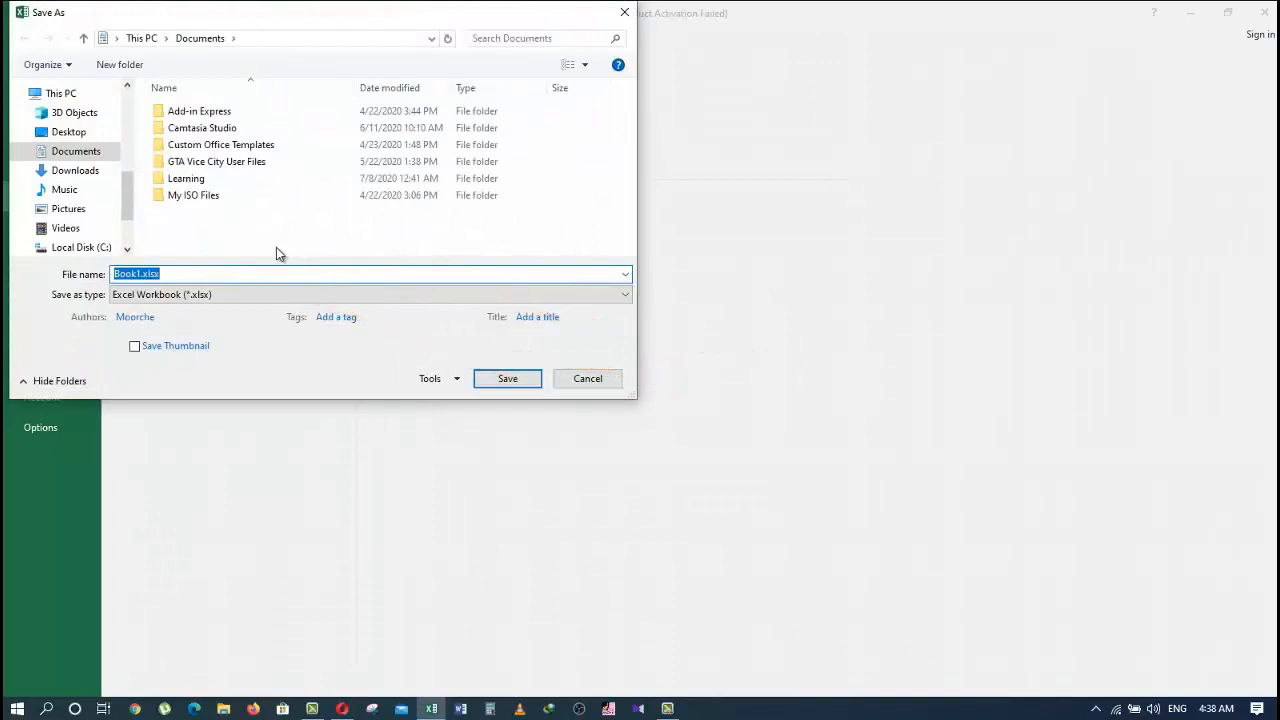
mouse_move(385, 398)
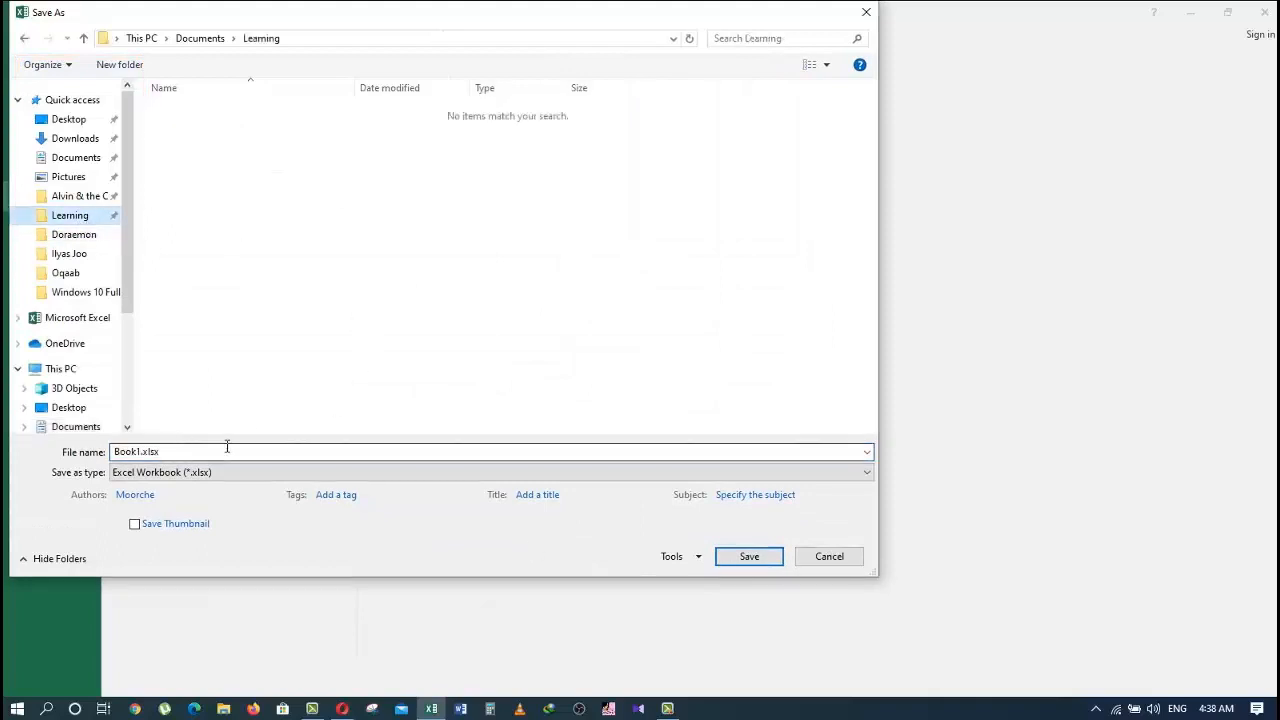
left_click(748, 556)
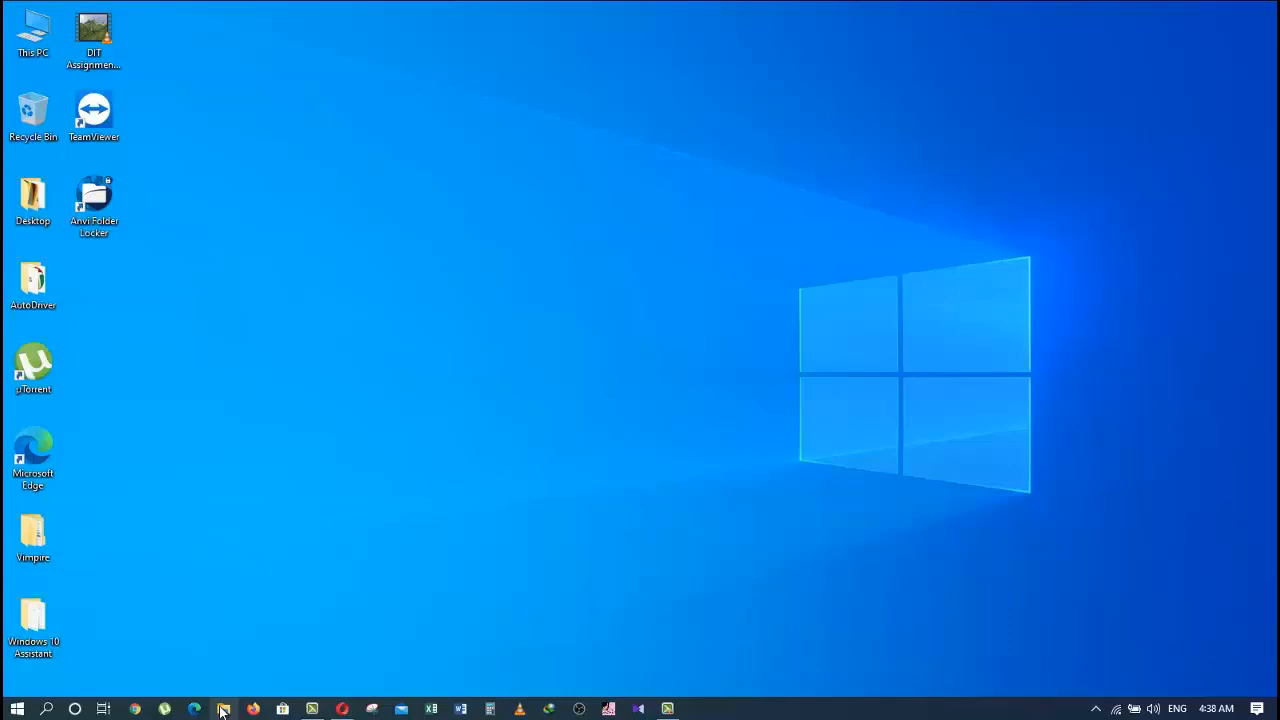
Check in File Explorer that Book1.xlsx is in the Learning folder, then reopen Excel.
left_click(224, 709)
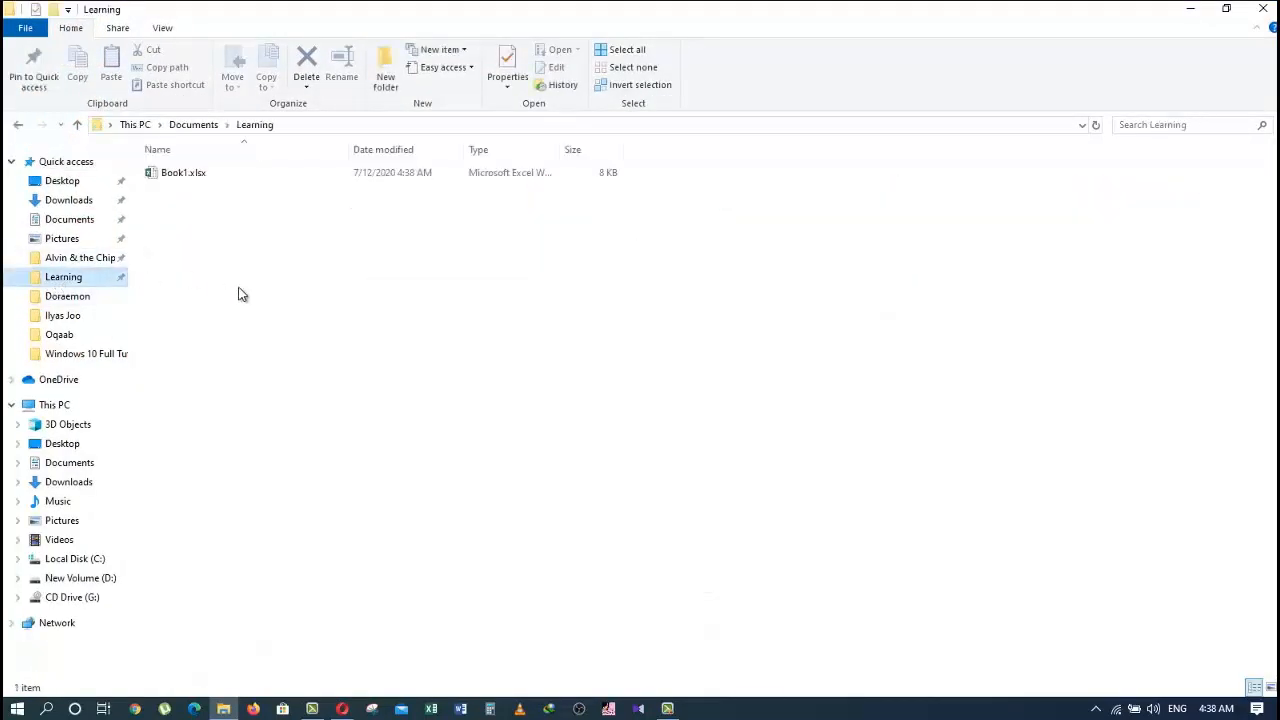
left_click(183, 172)
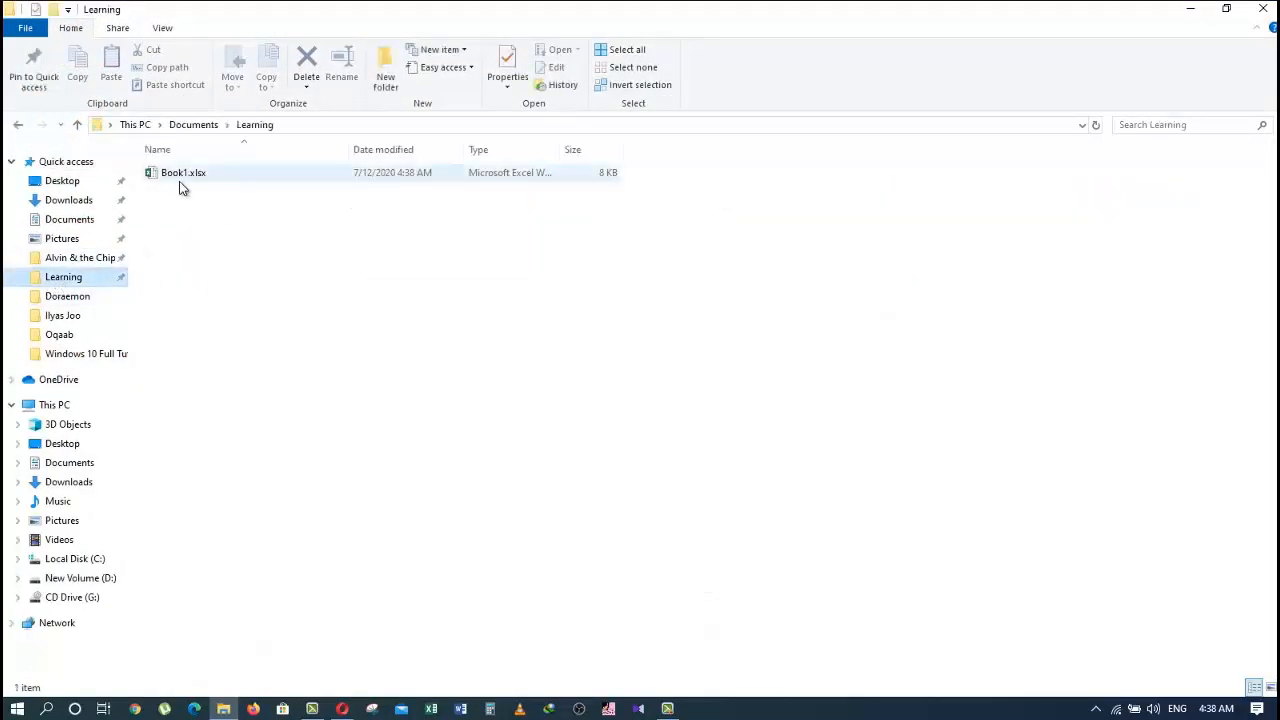
mouse_move(183, 172)
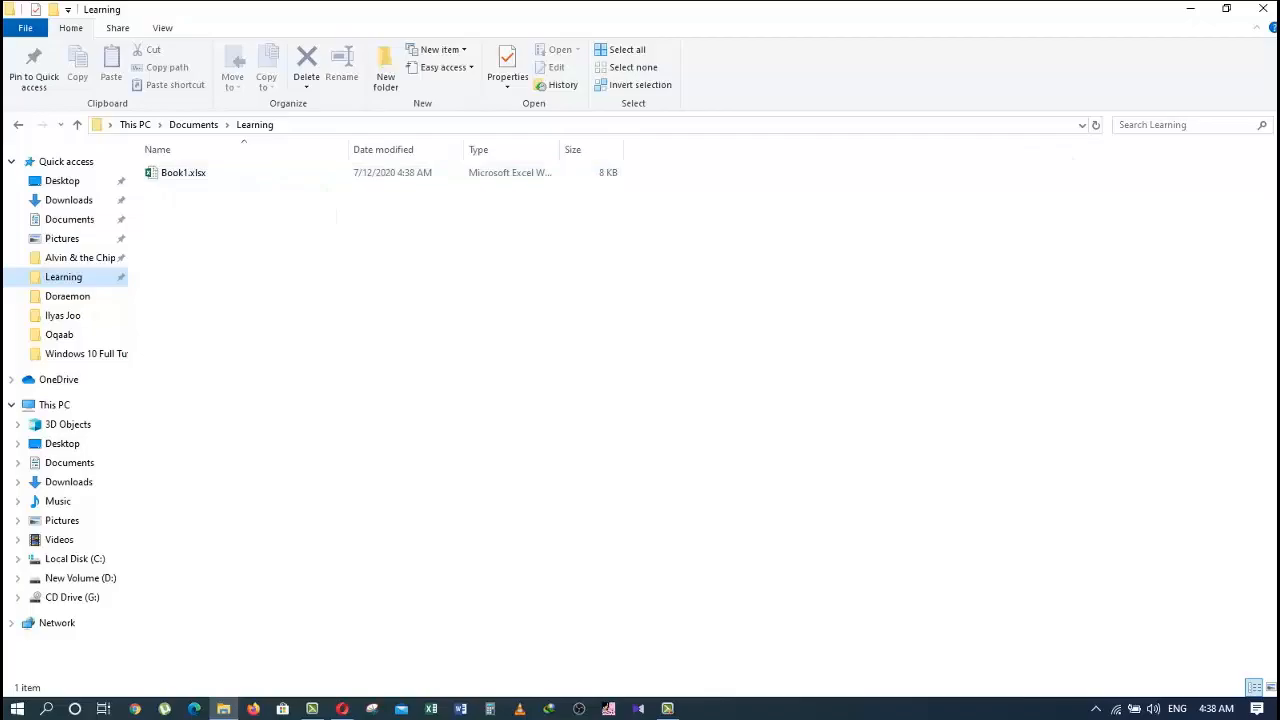
double_click(183, 172)
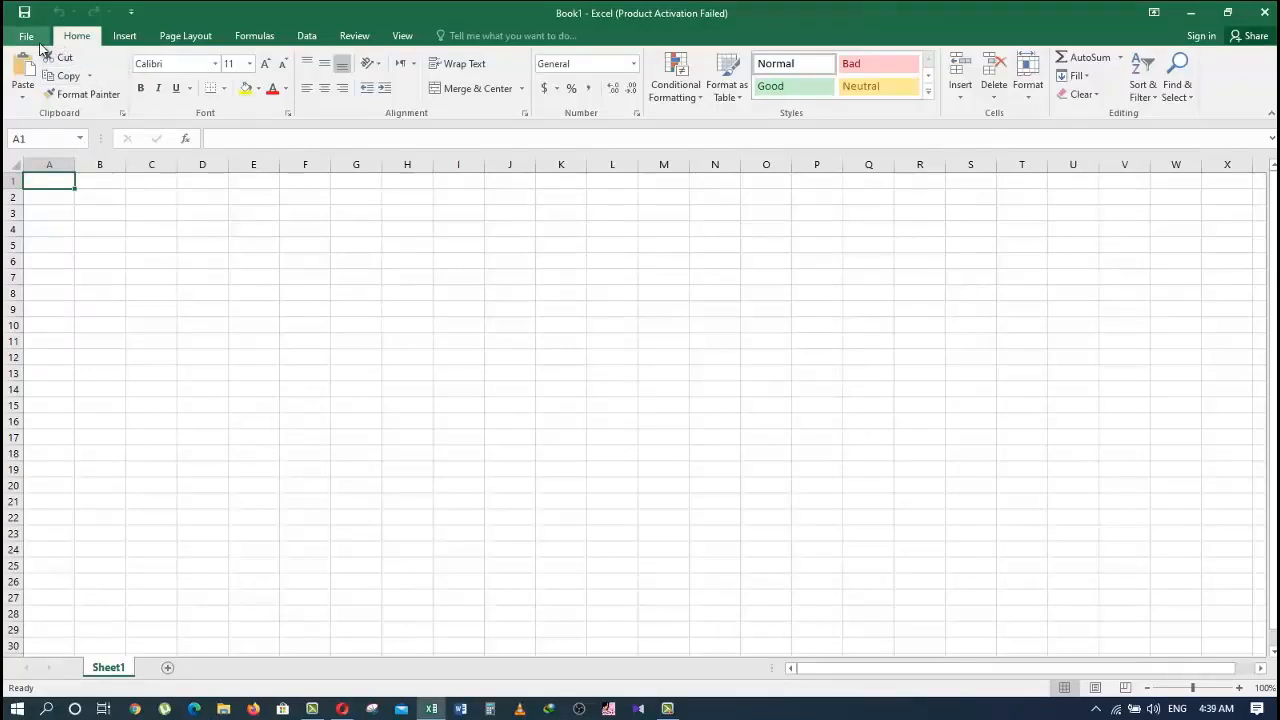
Go to File > Open and choose Browse to look for a workbook.
left_click(26, 35)
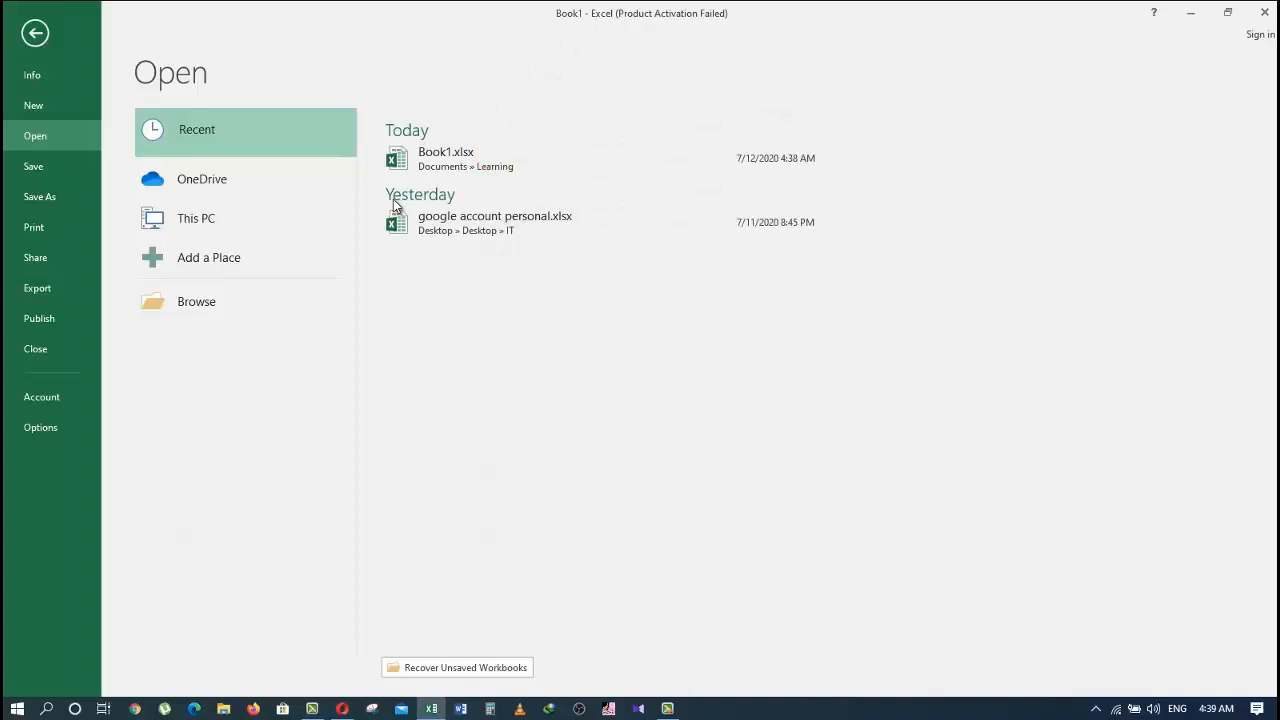
mouse_move(534, 478)
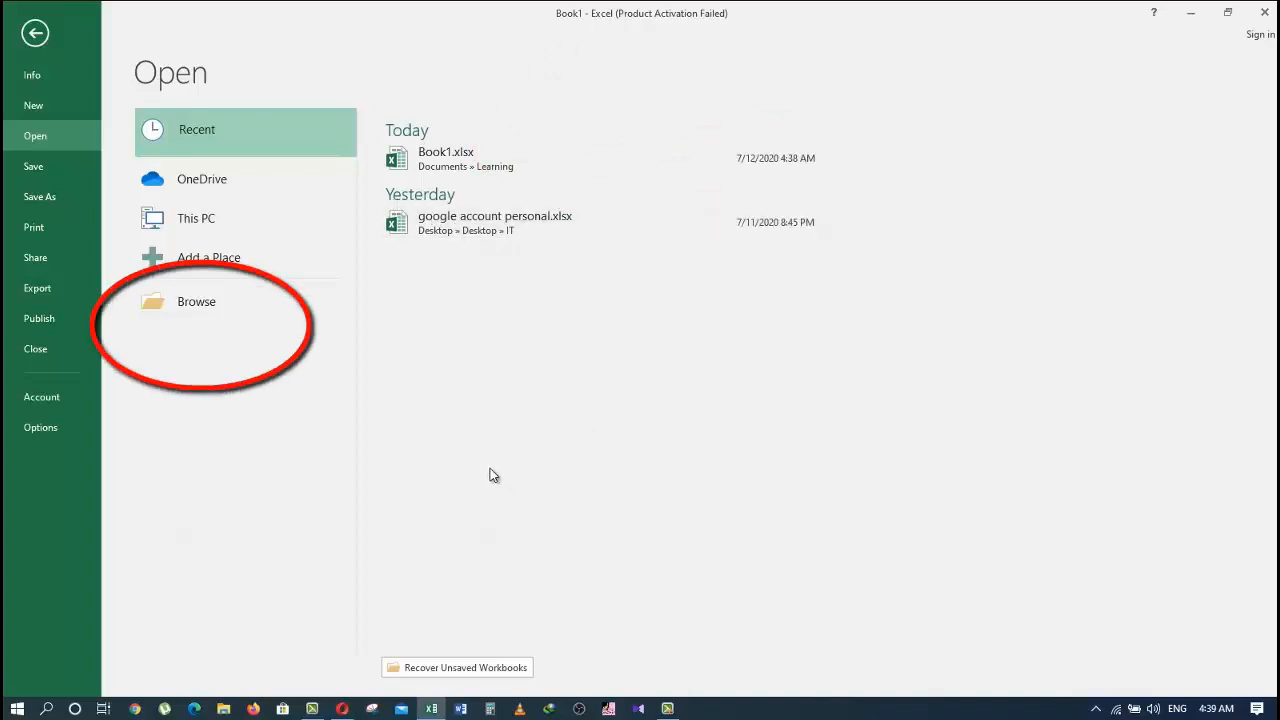
mouse_move(316, 380)
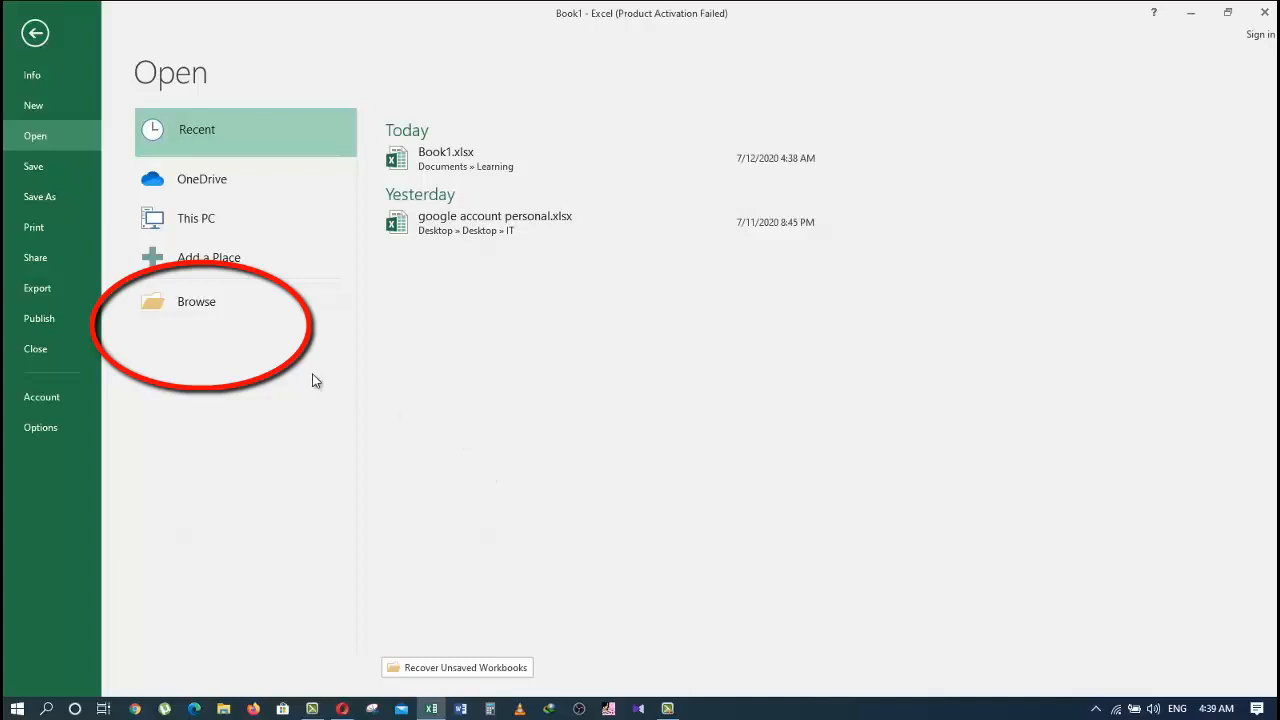
left_click(196, 301)
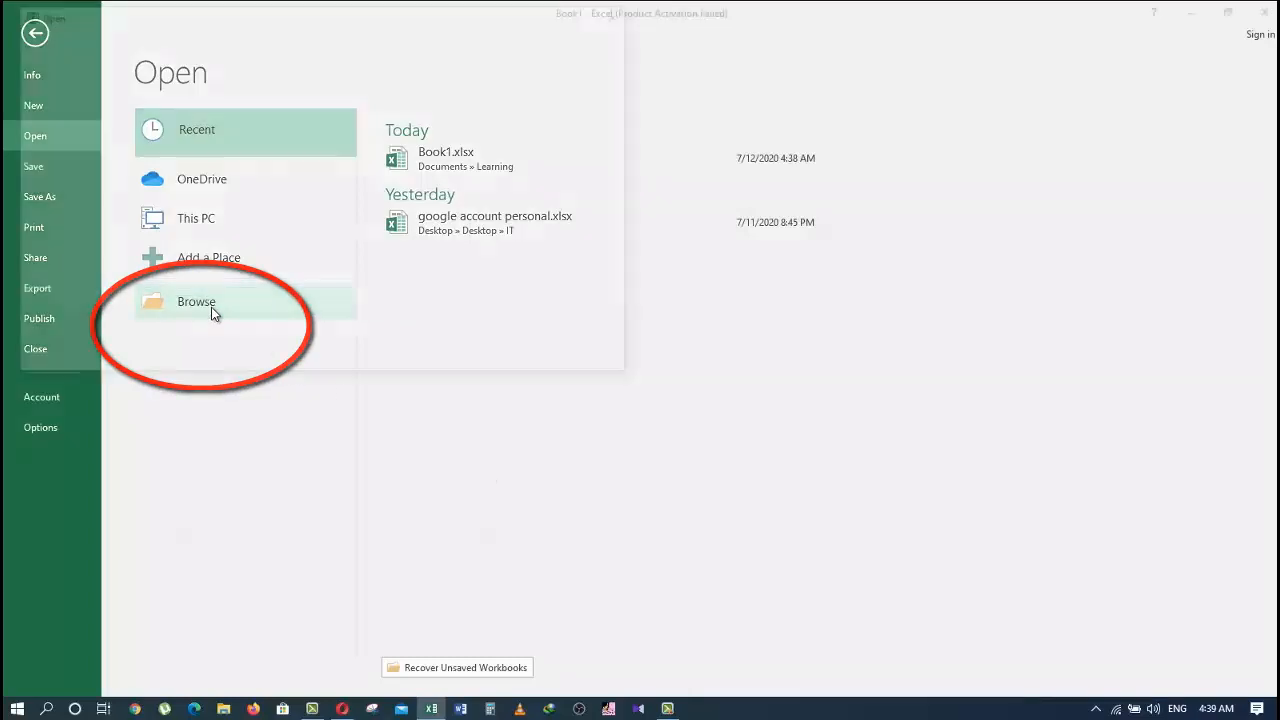
In the Open dialog, navigate to the Learning folder under Quick access.
left_click(196, 301)
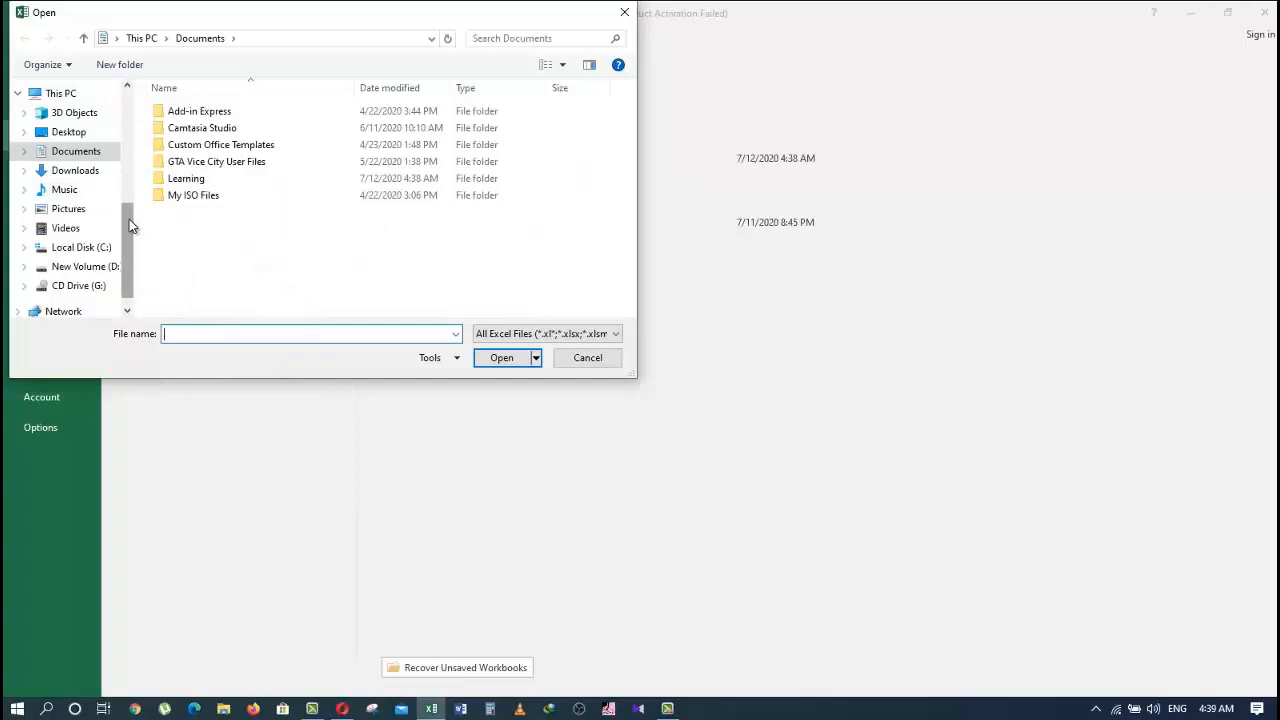
scroll("down", 3)
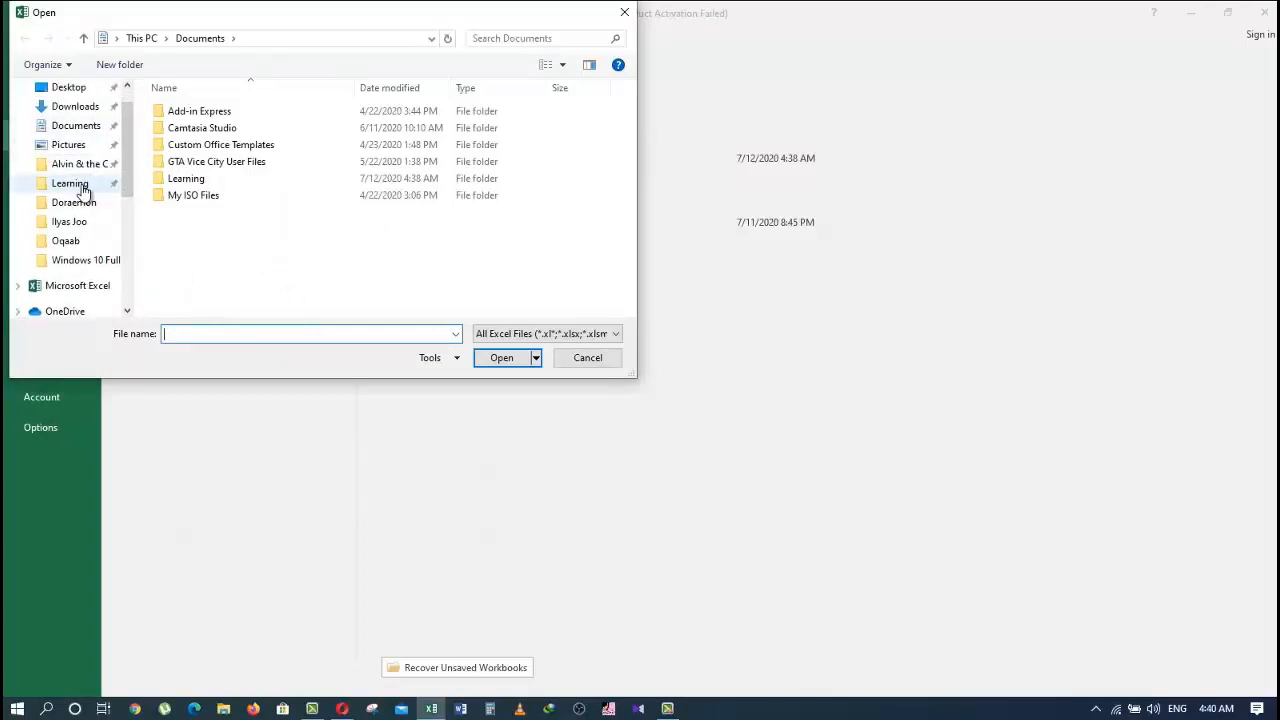
double_click(69, 183)
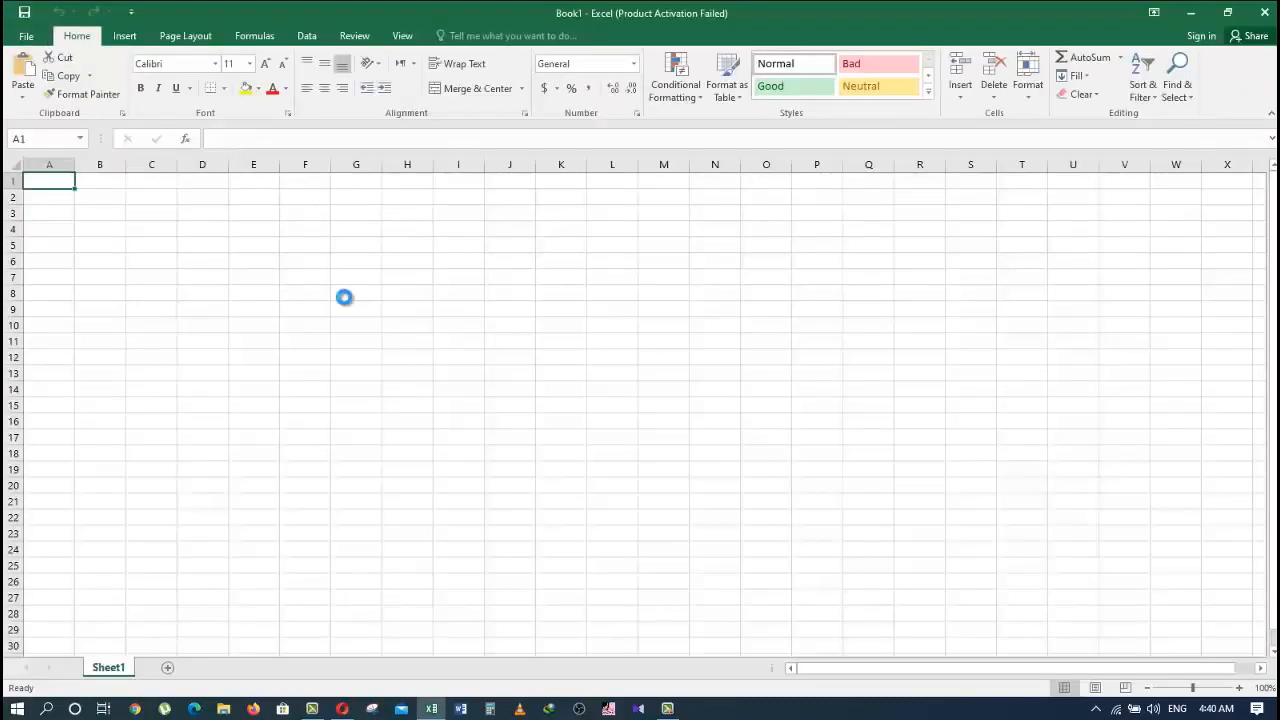
Check that the reopened Book1.xlsx shows headers No, Name and Last name.
type("Last name")
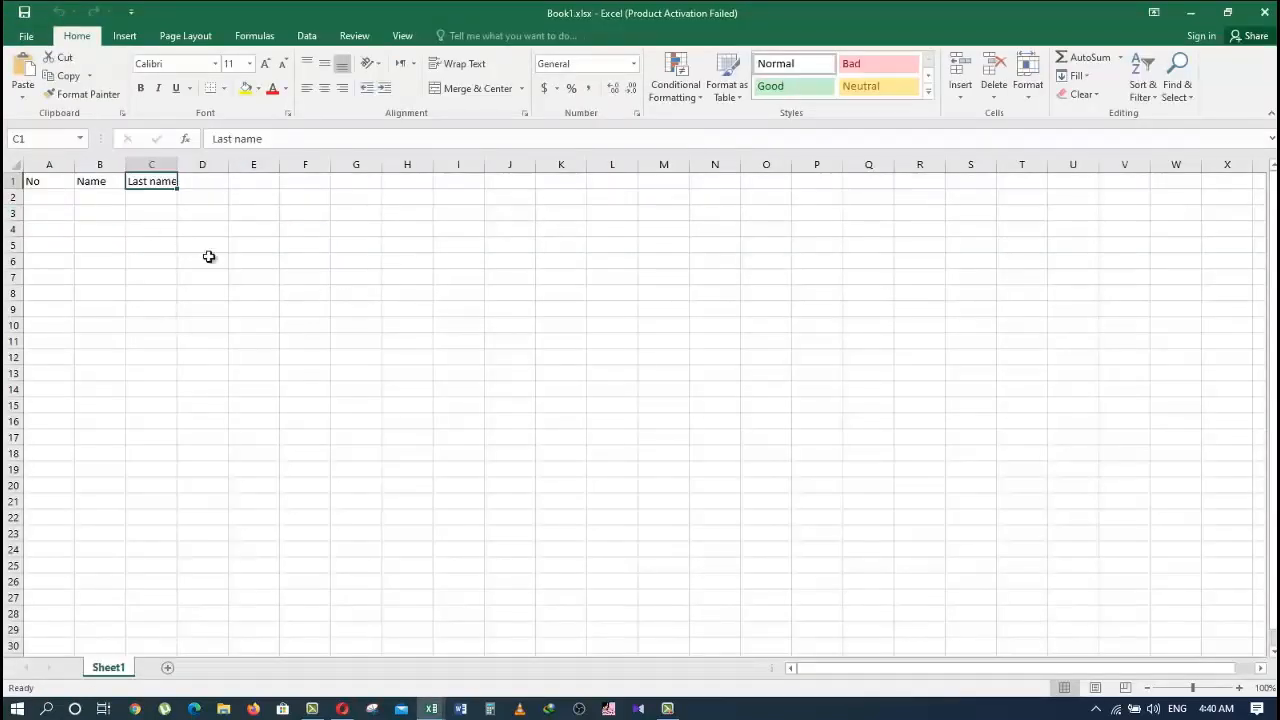
mouse_move(566, 458)
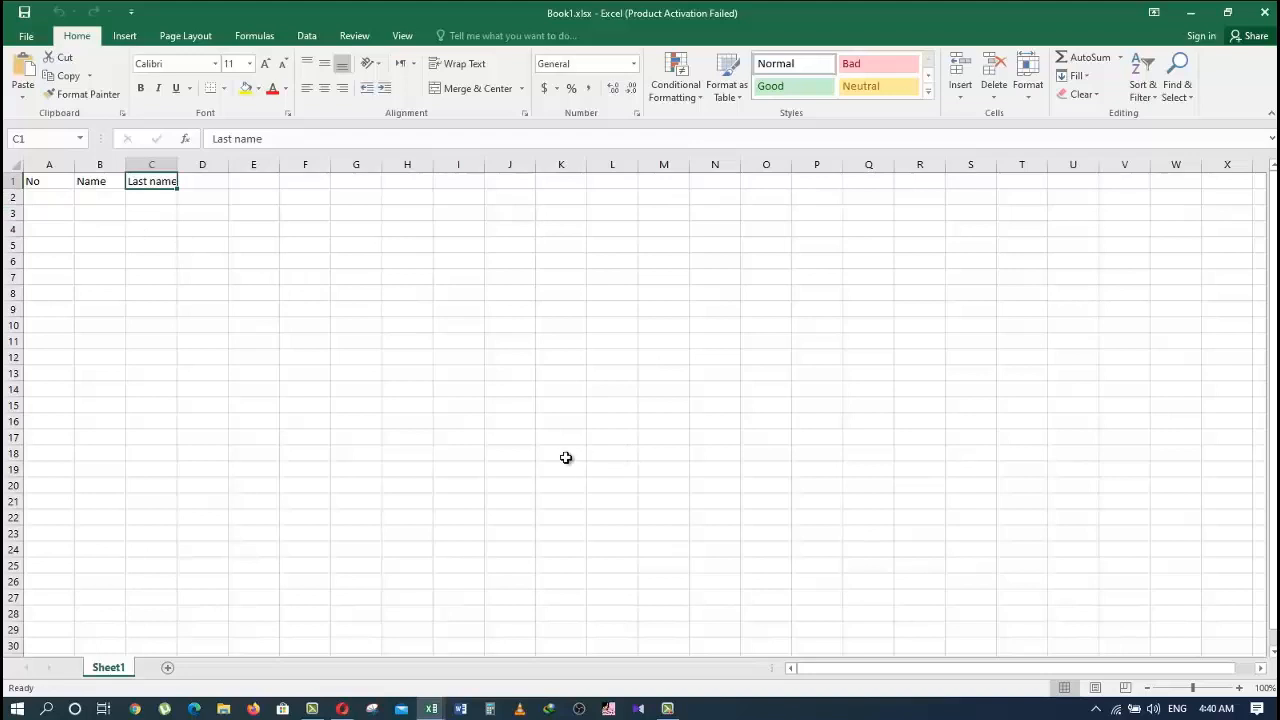
mouse_move(771, 339)
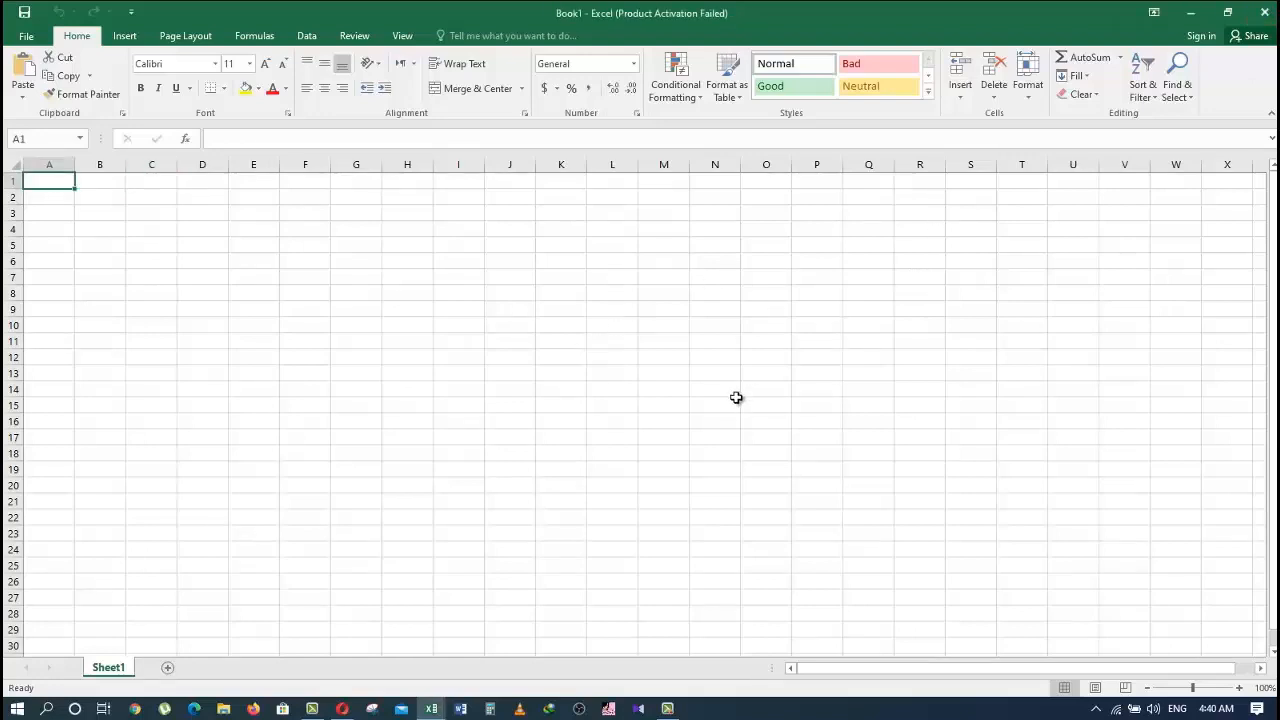
mouse_move(617, 451)
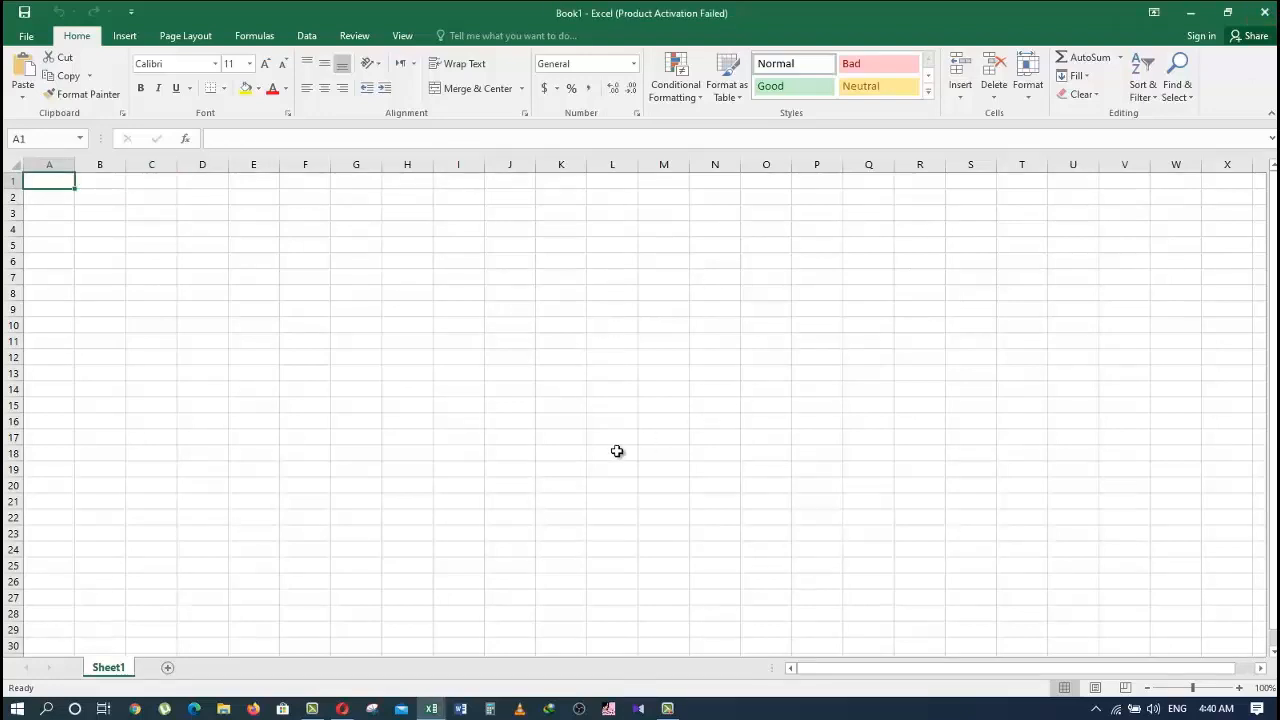
mouse_move(791, 271)
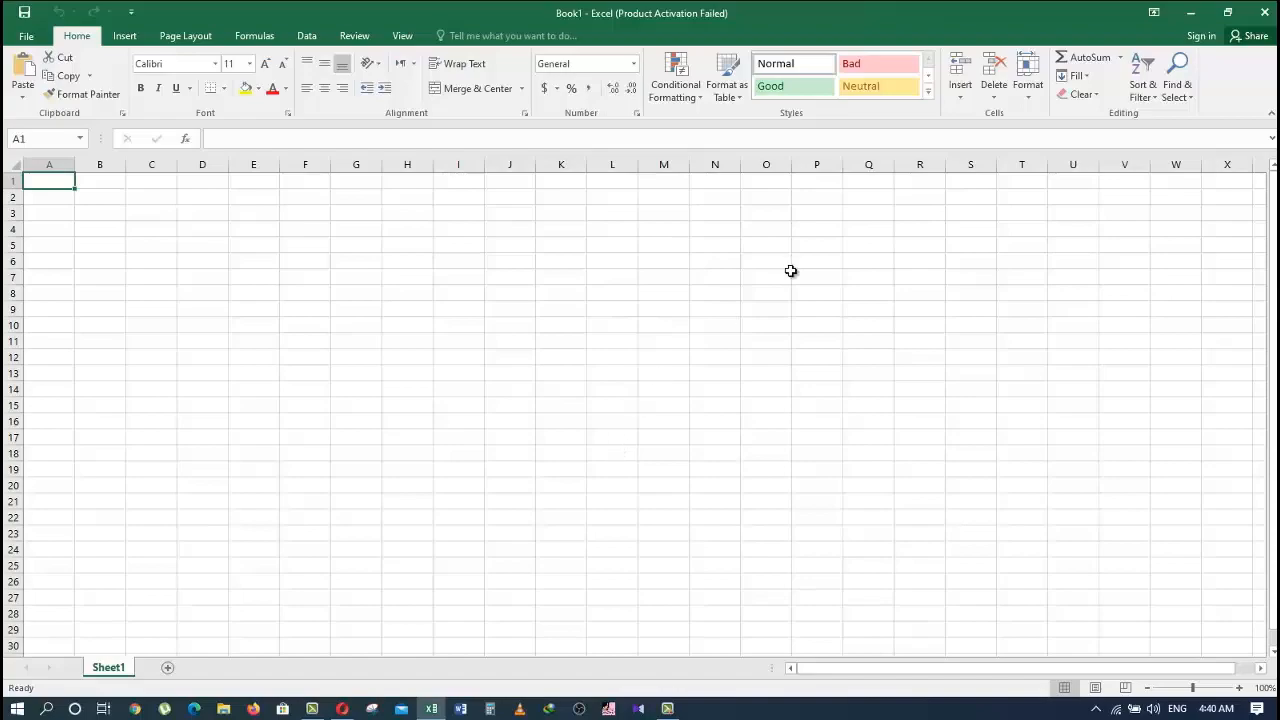